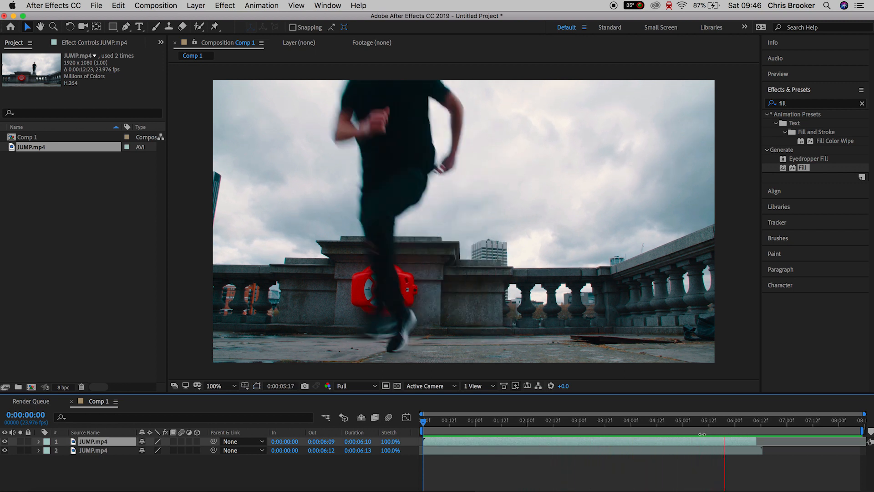
- Drag the top JUMP.mp4 layer's in-point later, leaving a 0:00:03:21 duration
click(541, 419)
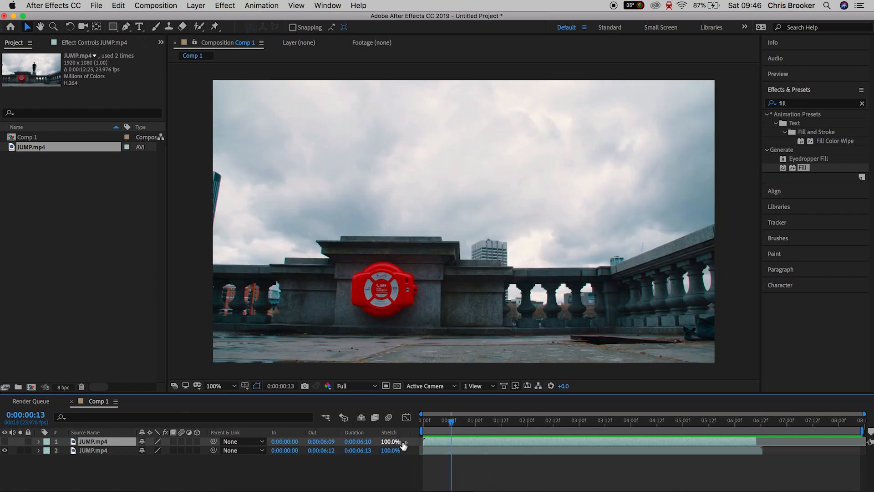
click(546, 420)
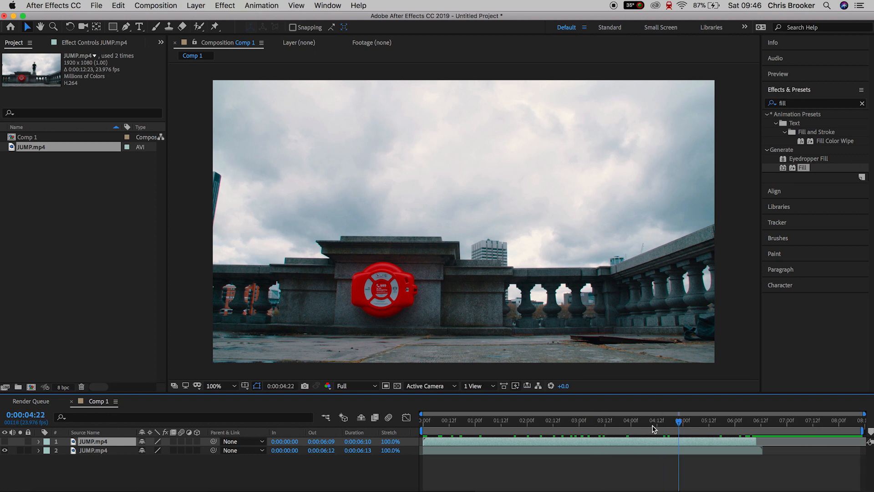
click(432, 419)
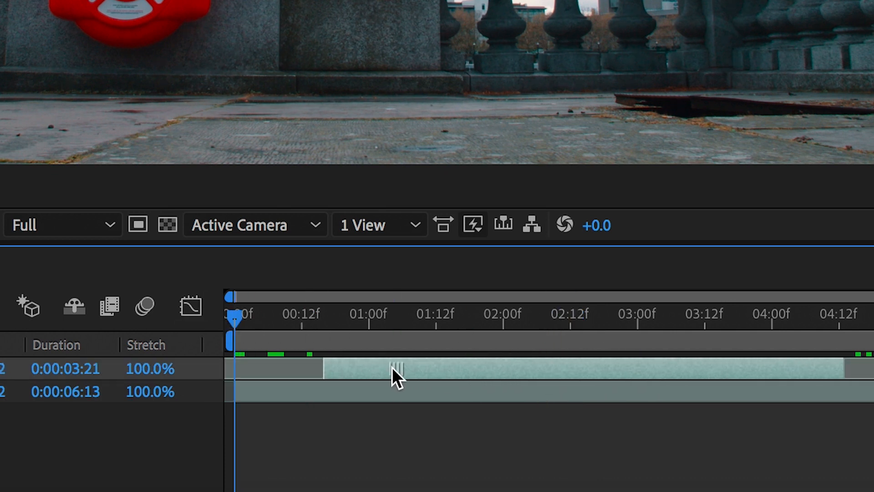
- Split the trimmed JUMP.mp4 layer at the take-off frame with Edit > Split Layer
click(400, 373)
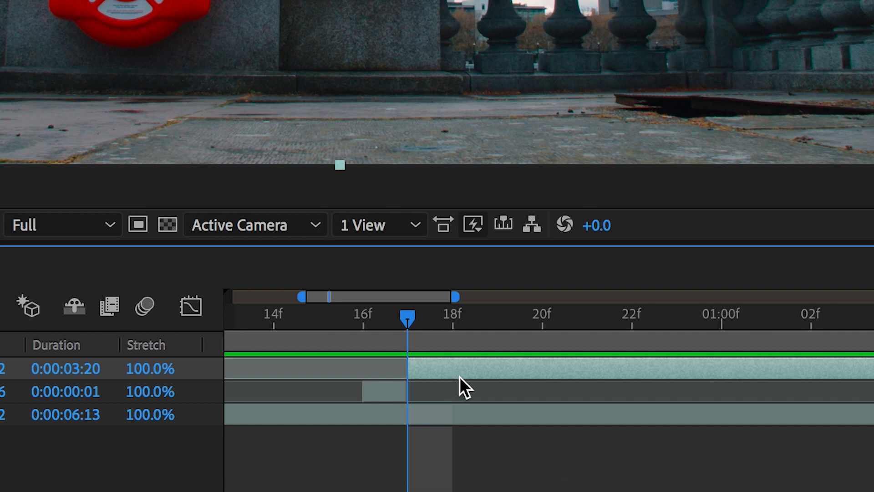
click(383, 391)
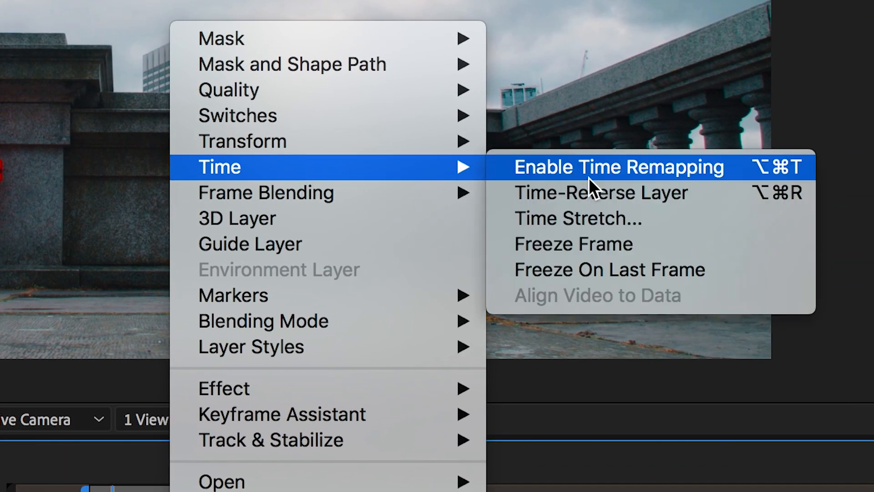
click(618, 166)
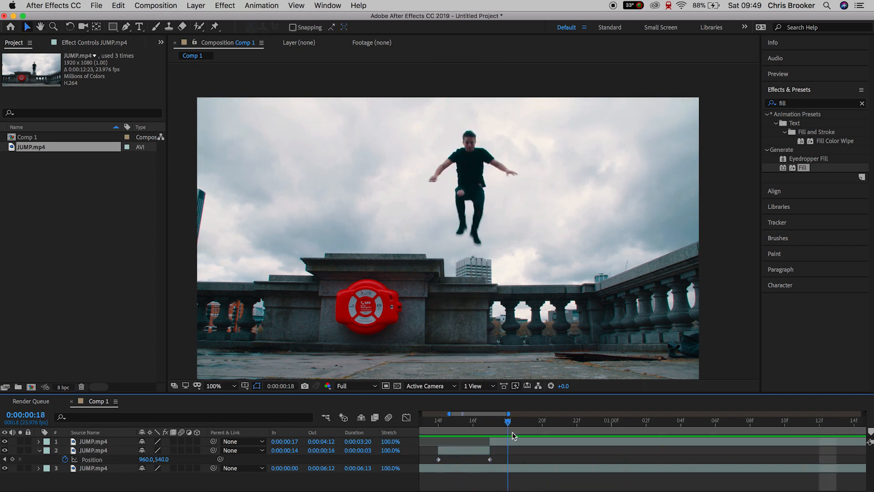
- Time-stretch the landing JUMP.mp4 piece with a 70 stretch factor, shortening it to ten frames
click(698, 421)
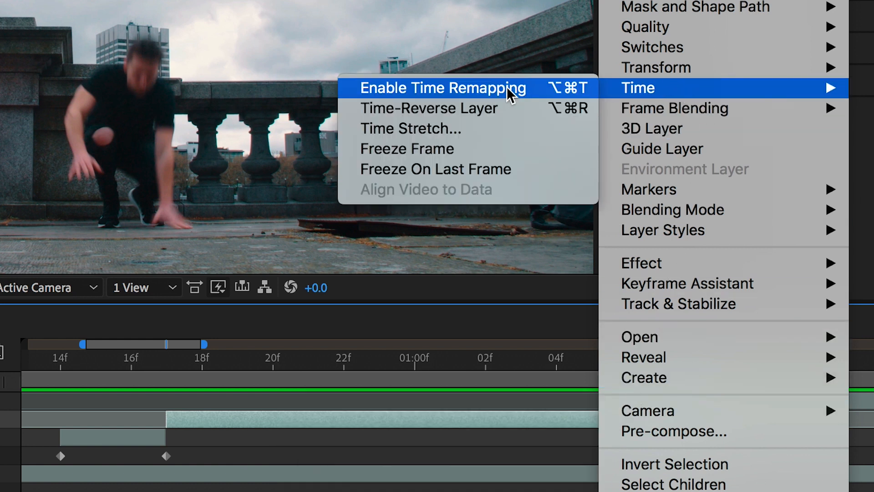
click(410, 129)
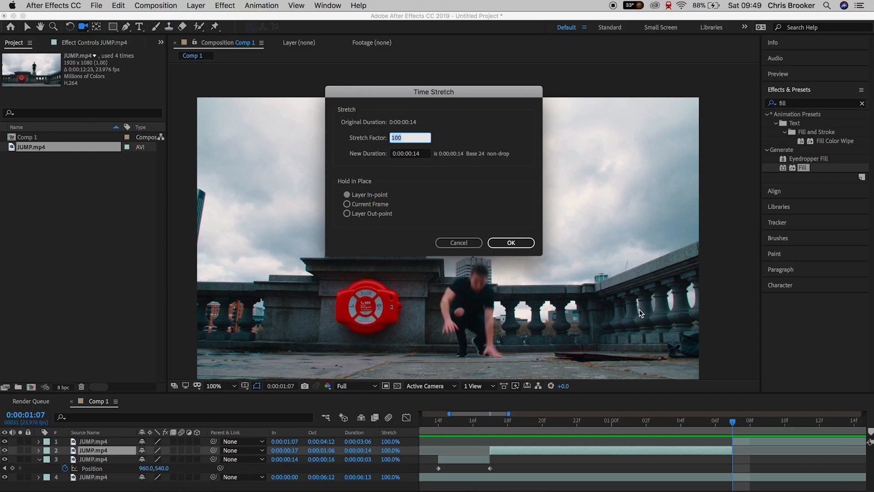
text(07)
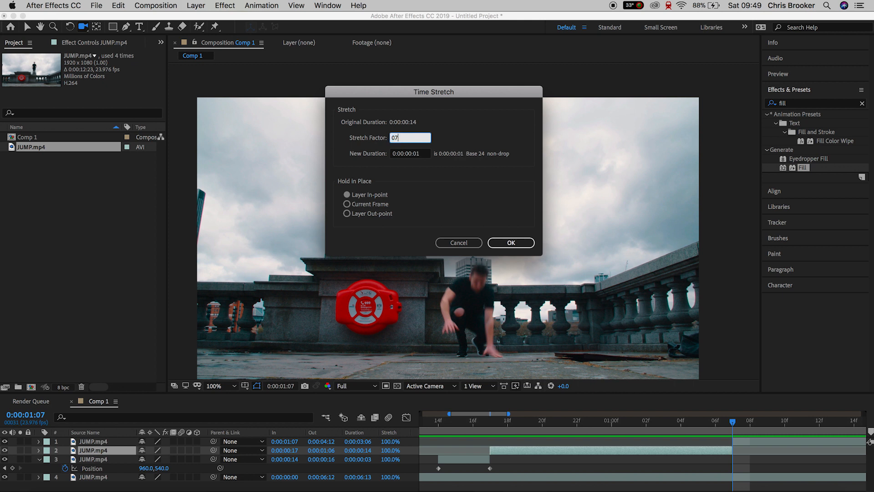
click(510, 243)
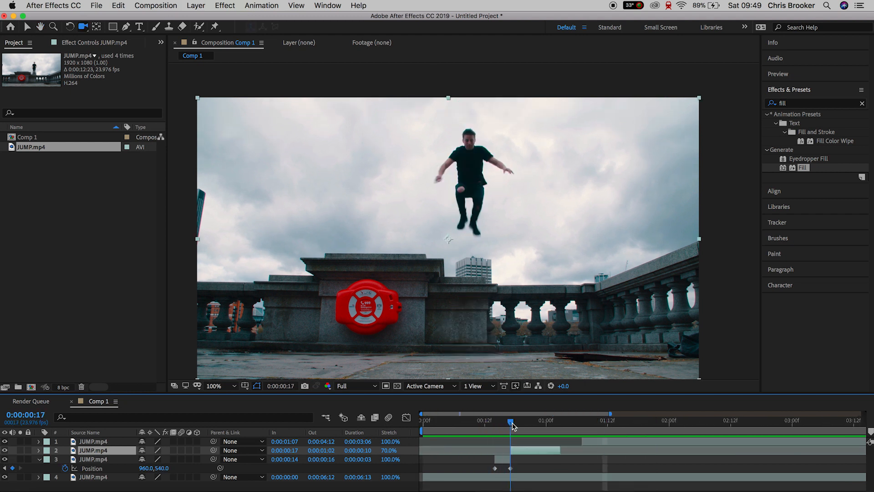
- Time-stretch another jump piece to 70% and a second piece to 40%
click(510, 420)
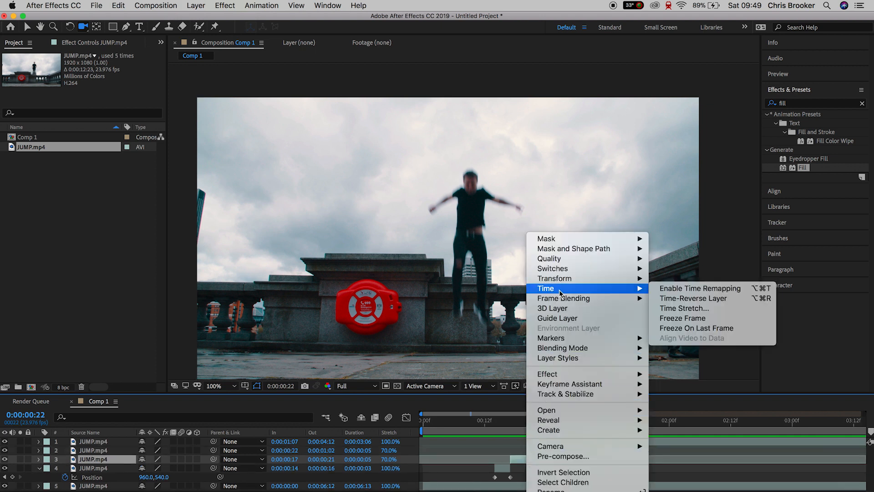
click(685, 308)
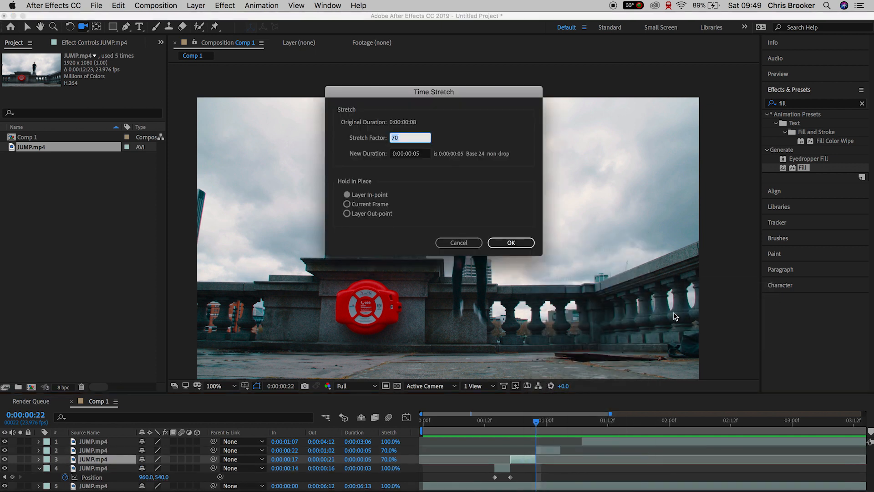
click(510, 243)
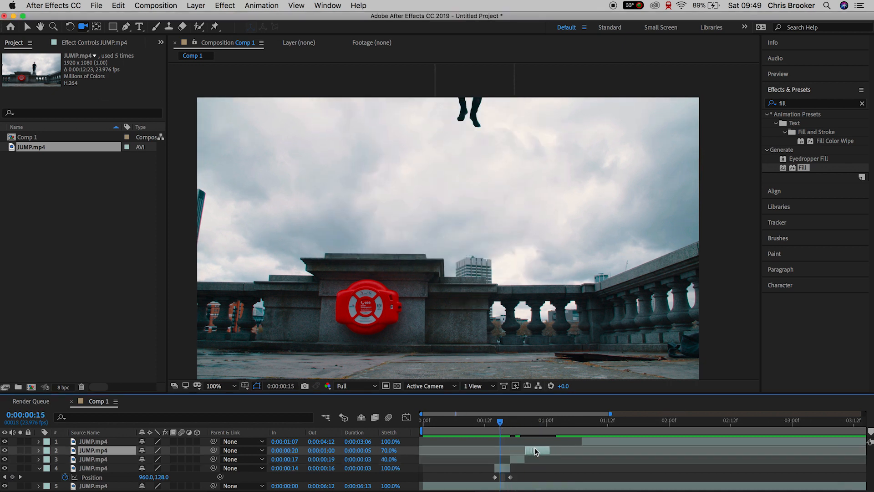
click(434, 420)
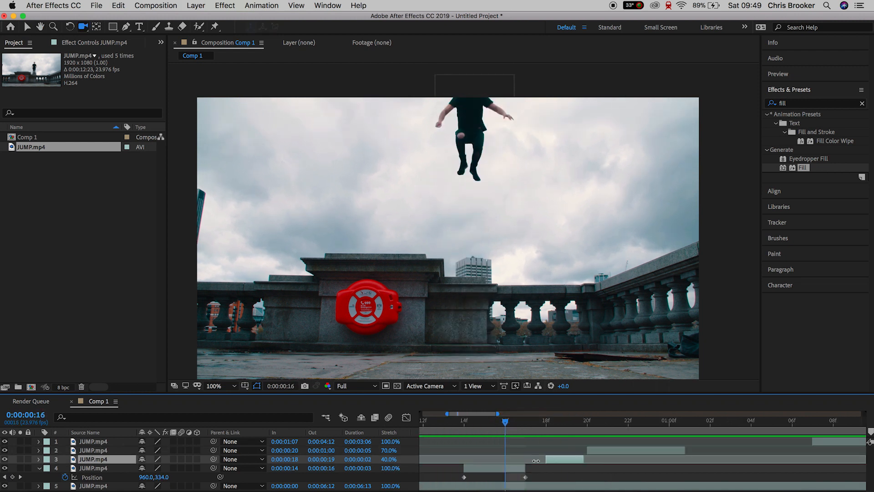
click(566, 419)
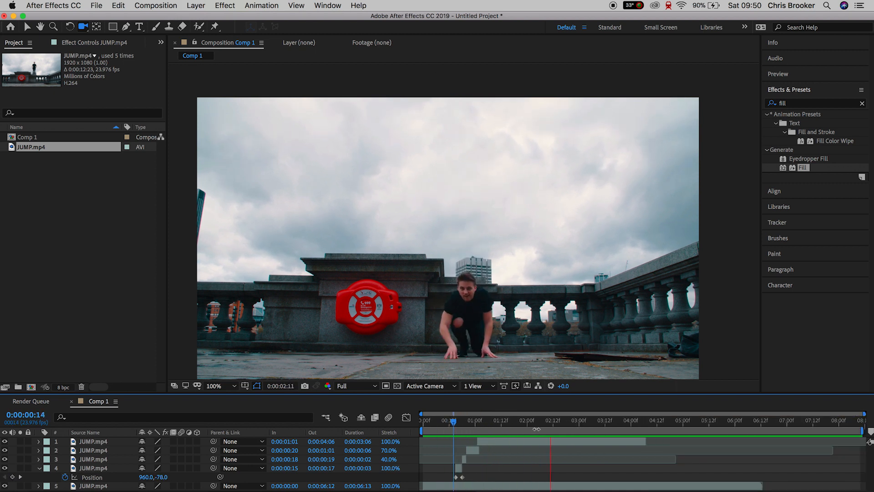
- Add Null 1 via Layer > New > Null Object, scaled 155% at position 960,831
click(669, 420)
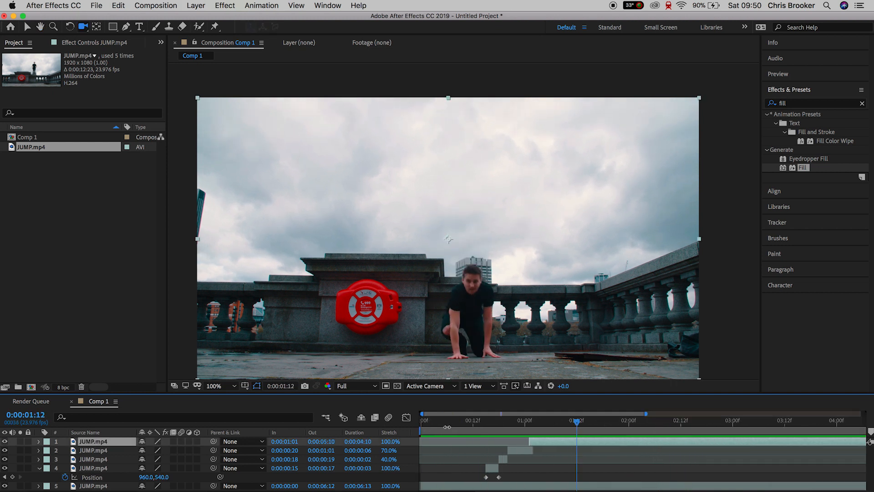
click(534, 420)
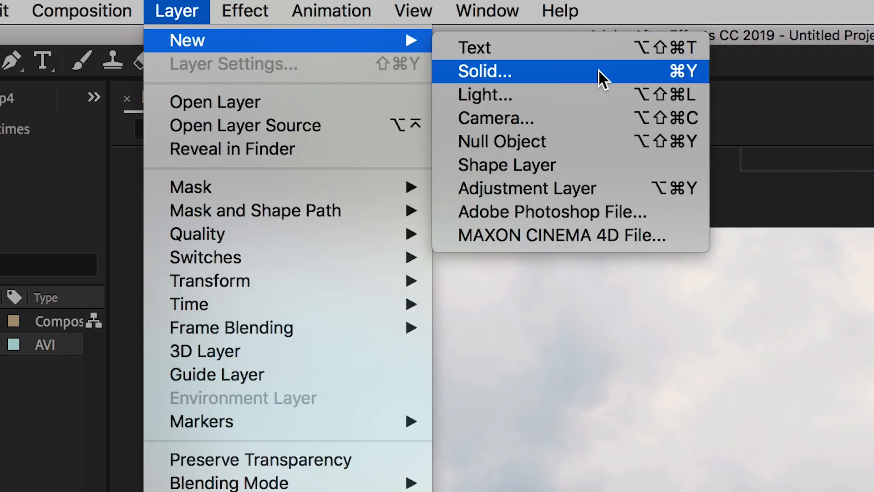
click(501, 141)
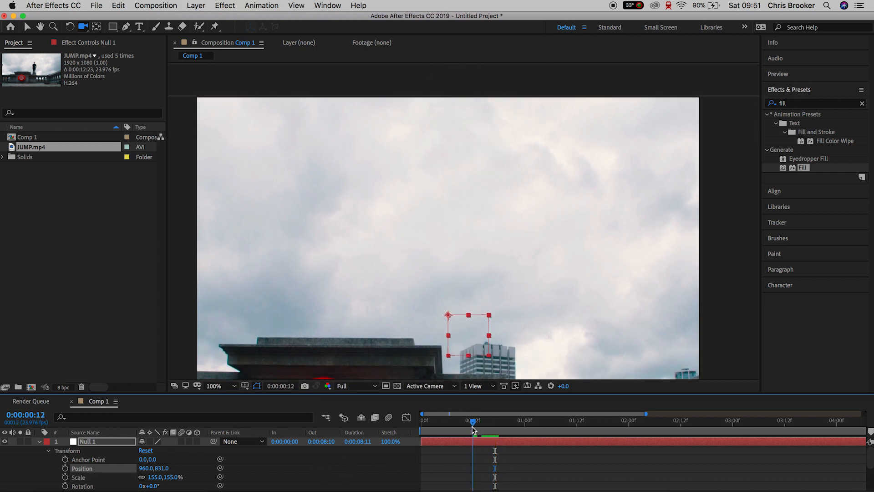
- Keyframe Null 1's Position and Scale, and parent all five JUMP.mp4 layers to it
click(477, 419)
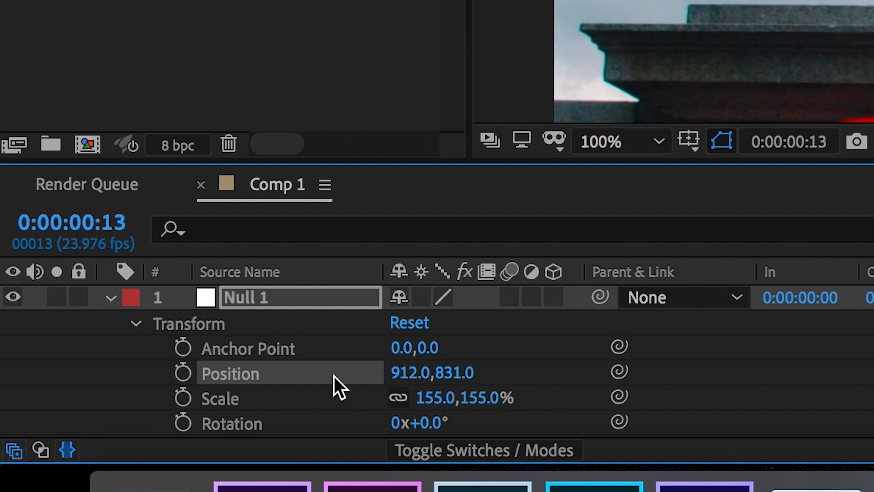
click(182, 373)
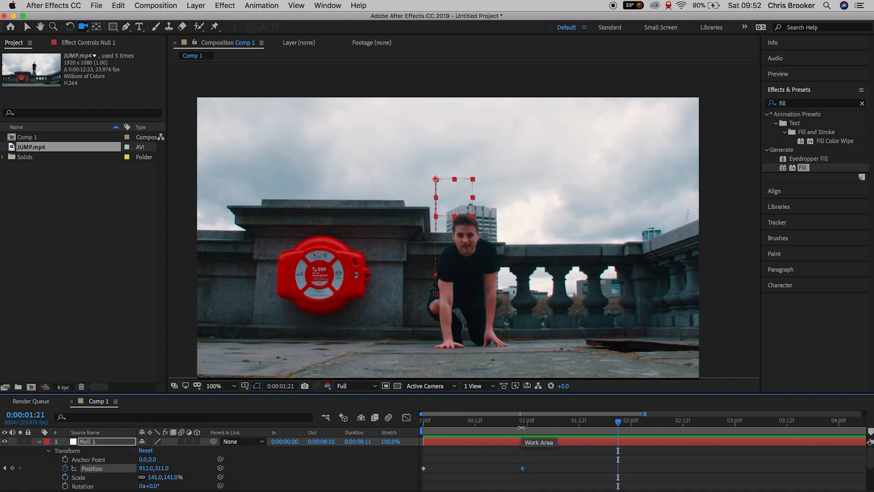
click(462, 420)
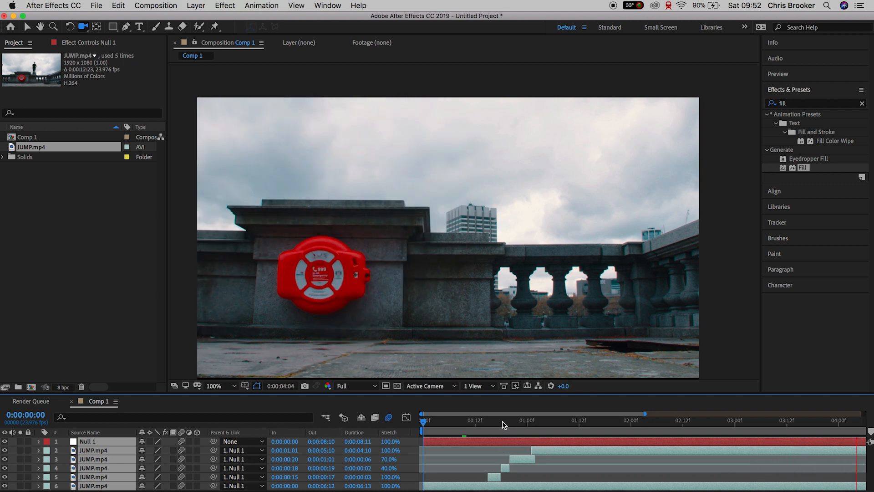
- Add Position, Scale and Rotation keyframes on Null 1 a few frames apart at the landing
click(536, 414)
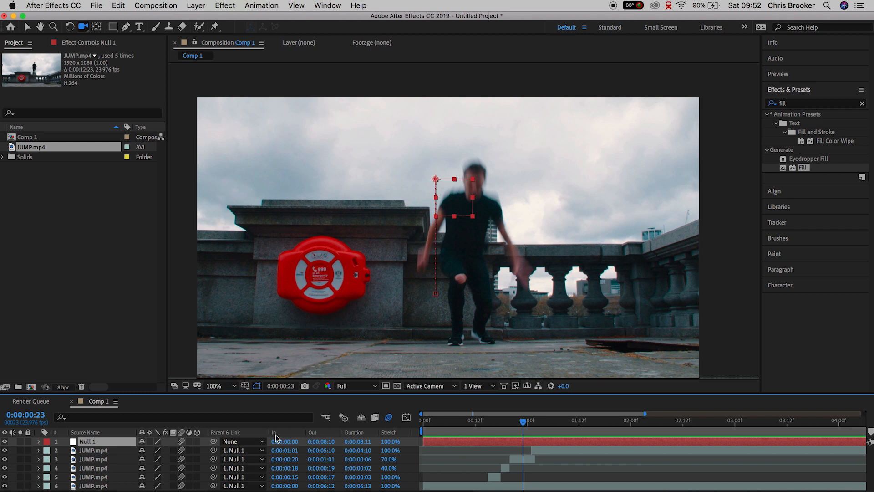
mouse_move(224, 437)
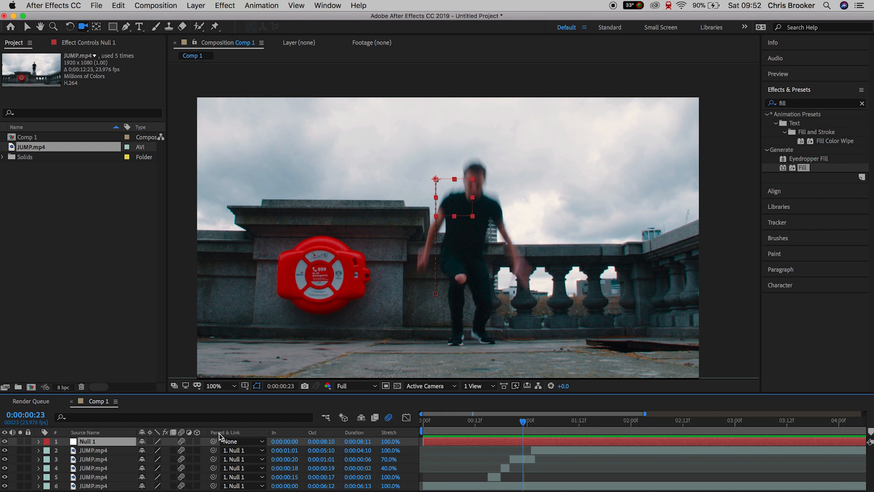
mouse_move(206, 437)
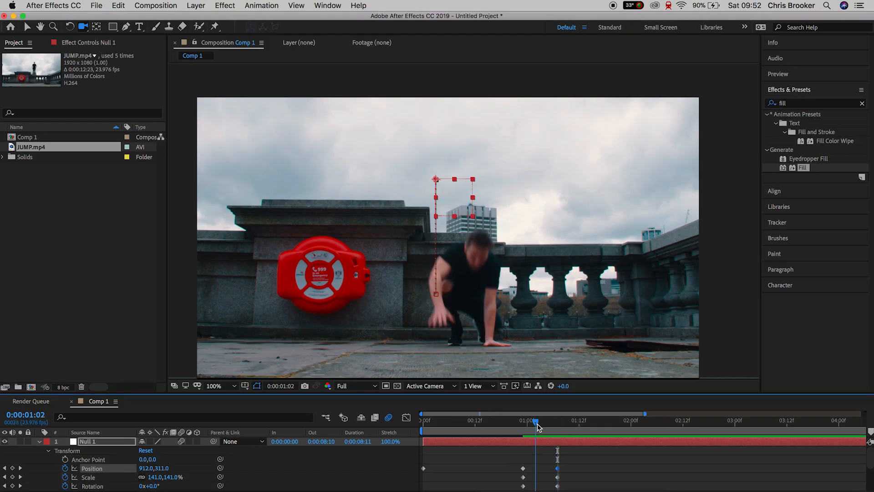
click(539, 419)
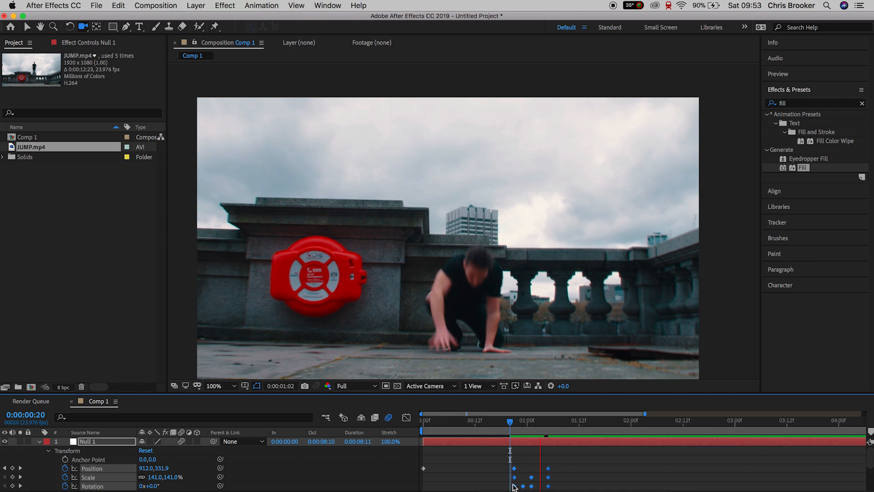
click(423, 420)
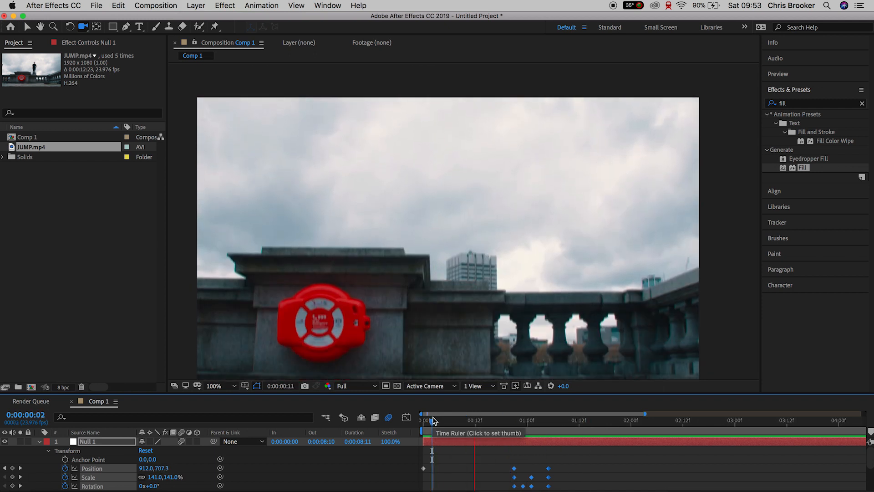